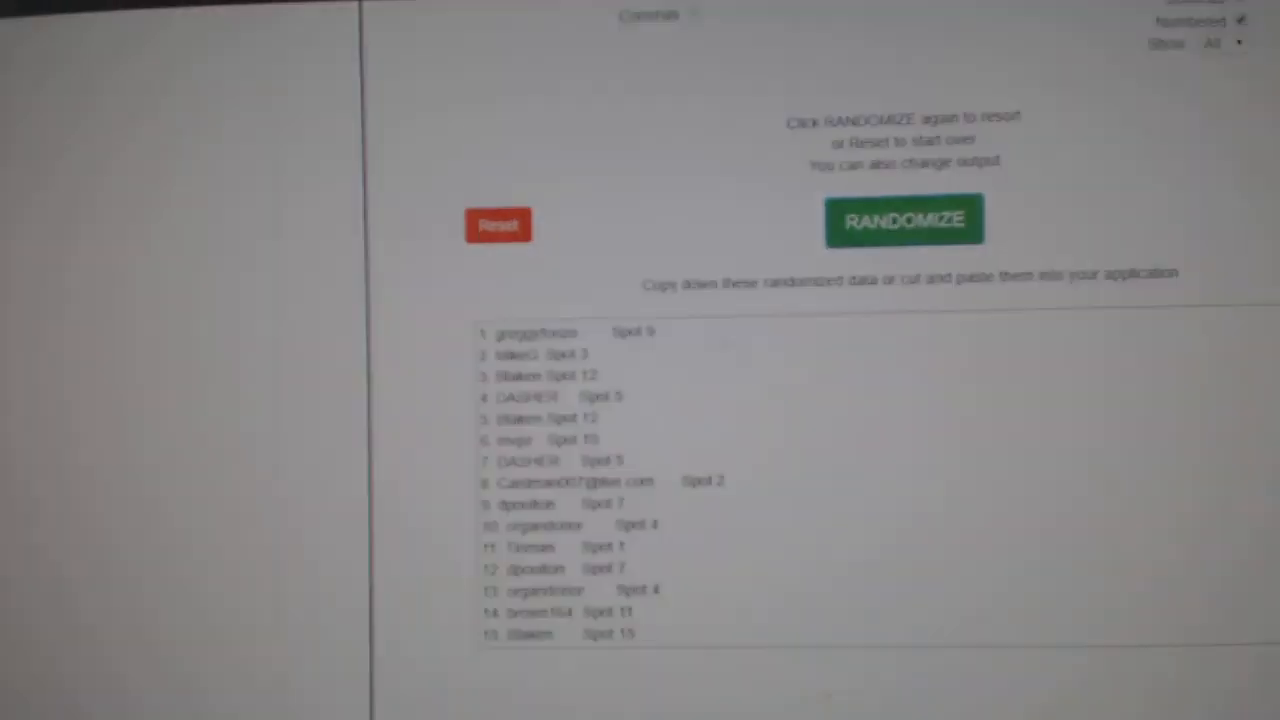
# Randomize the pasted team names into a numbered, shuffled list on Random.org
pyautogui.click(903, 219)
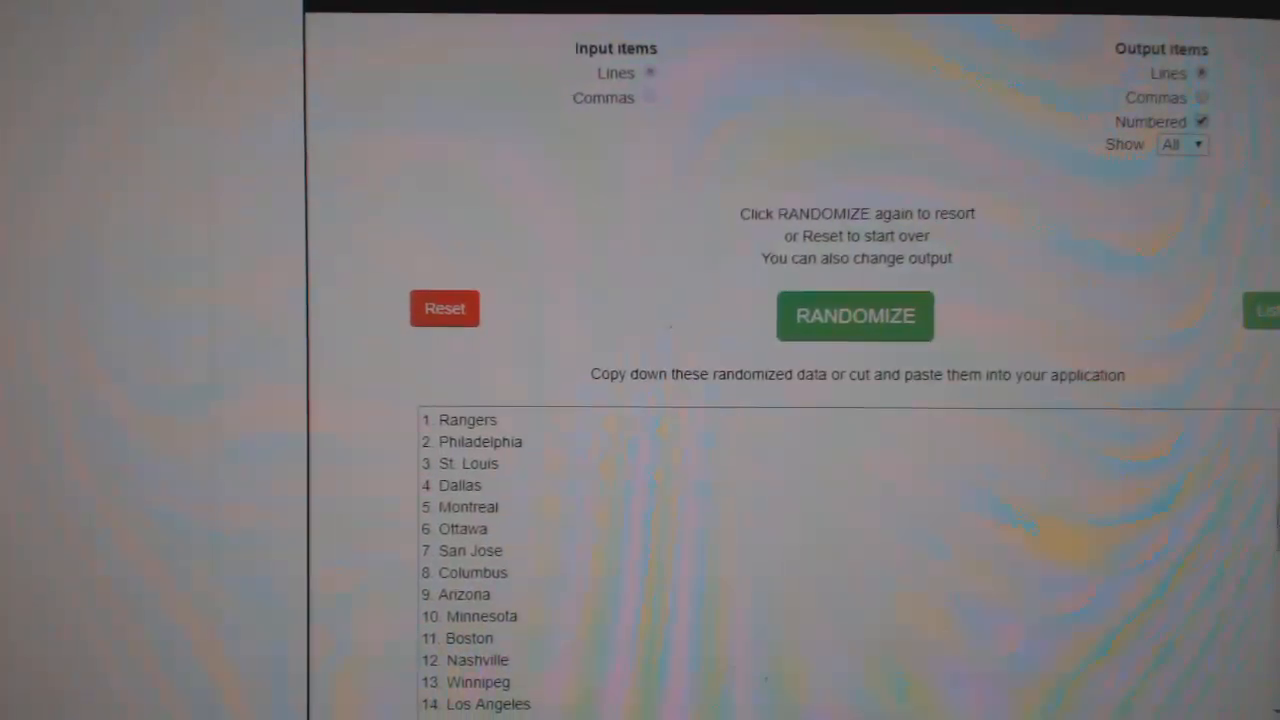
# Switch to the Google Sheets tab with participants, spots and team cities in columns A–C
pyautogui.click(855, 316)
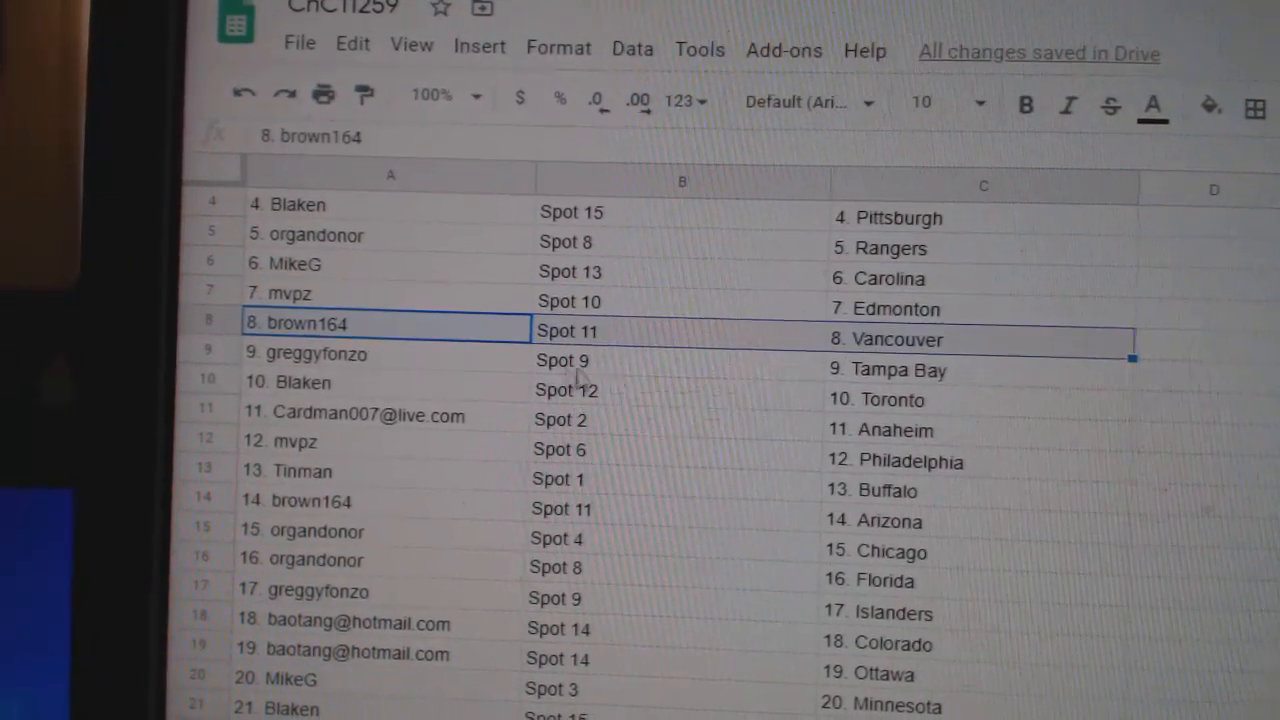
pyautogui.scroll(-3)
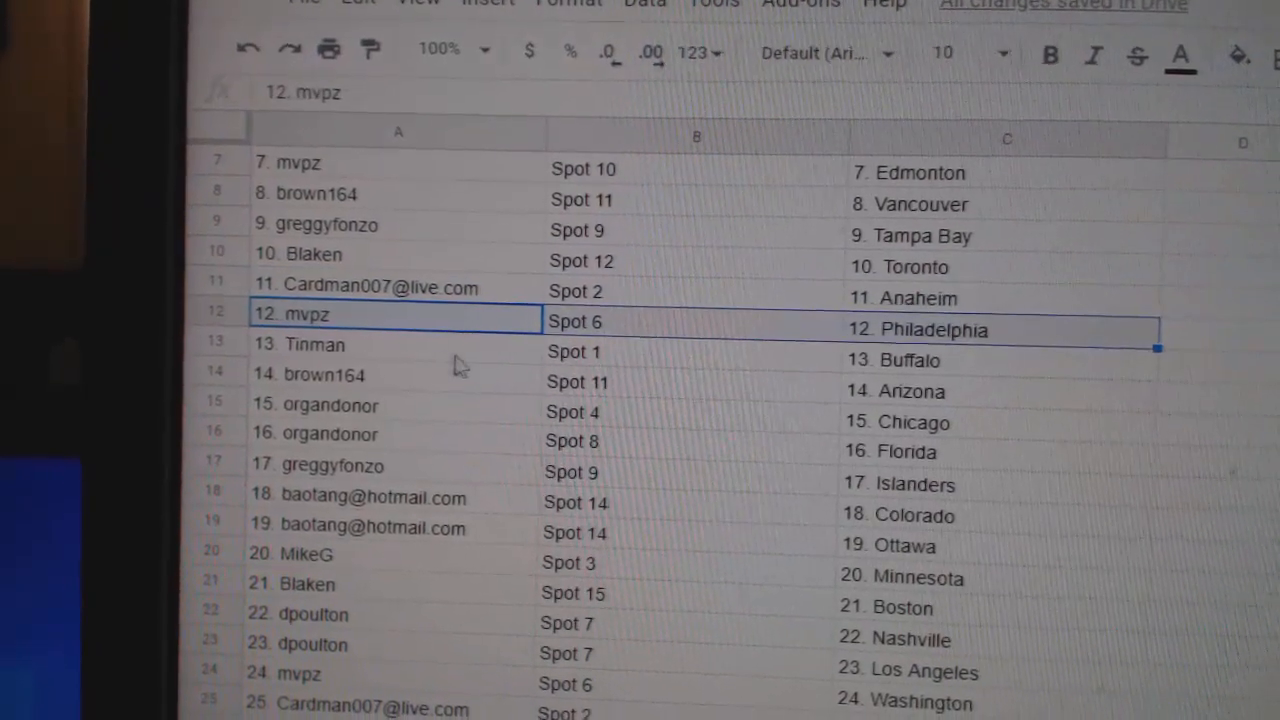
pyautogui.scroll(-3)
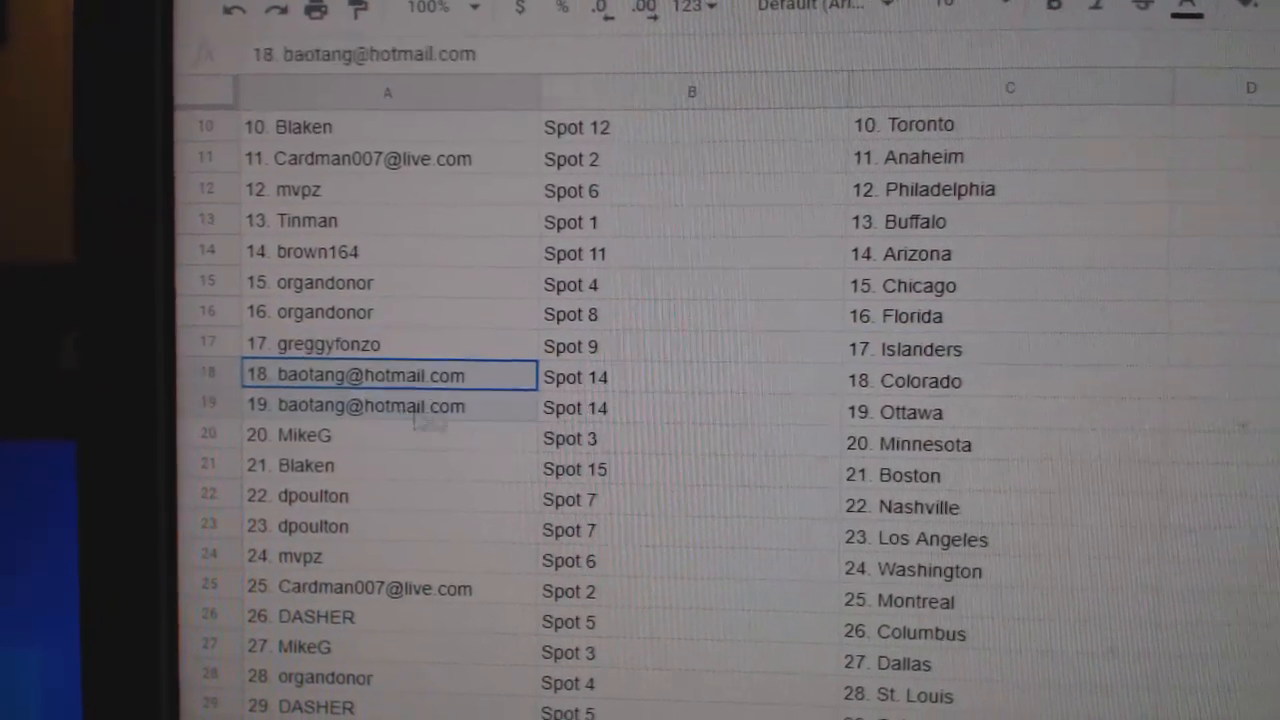
pyautogui.scroll(-3)
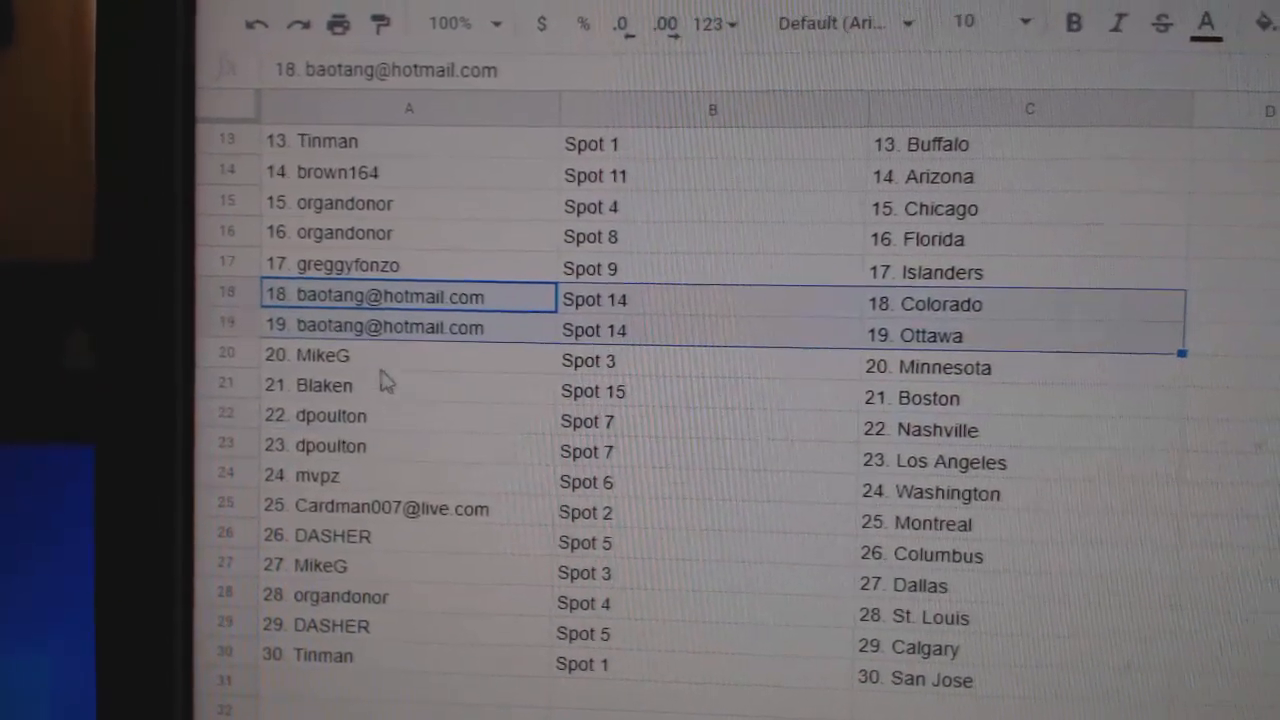
pyautogui.click(320, 385)
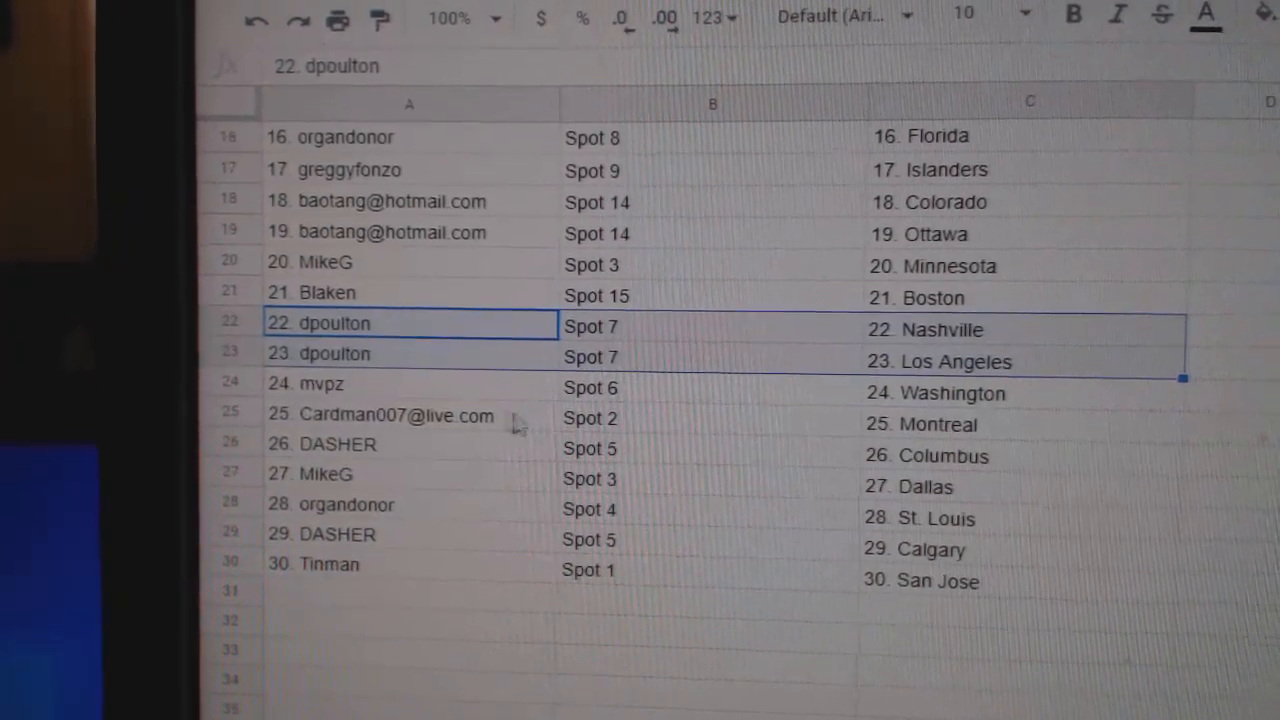
pyautogui.click(408, 415)
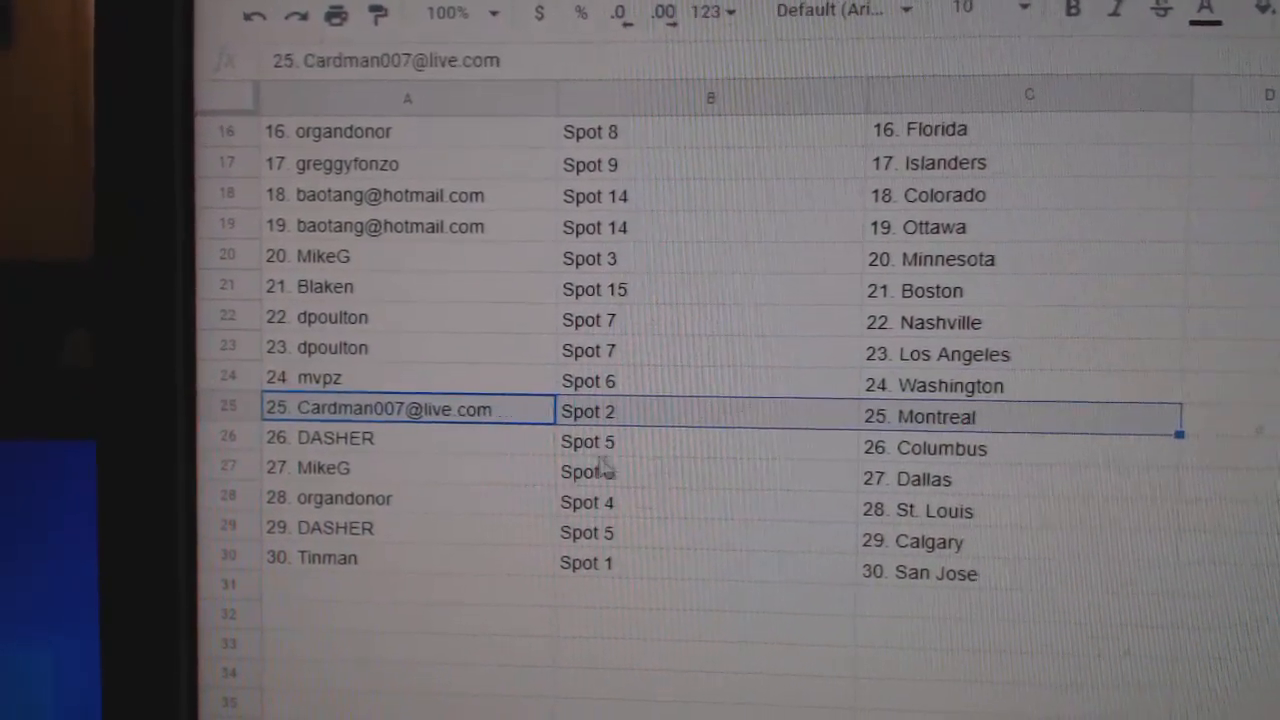
pyautogui.click(390, 431)
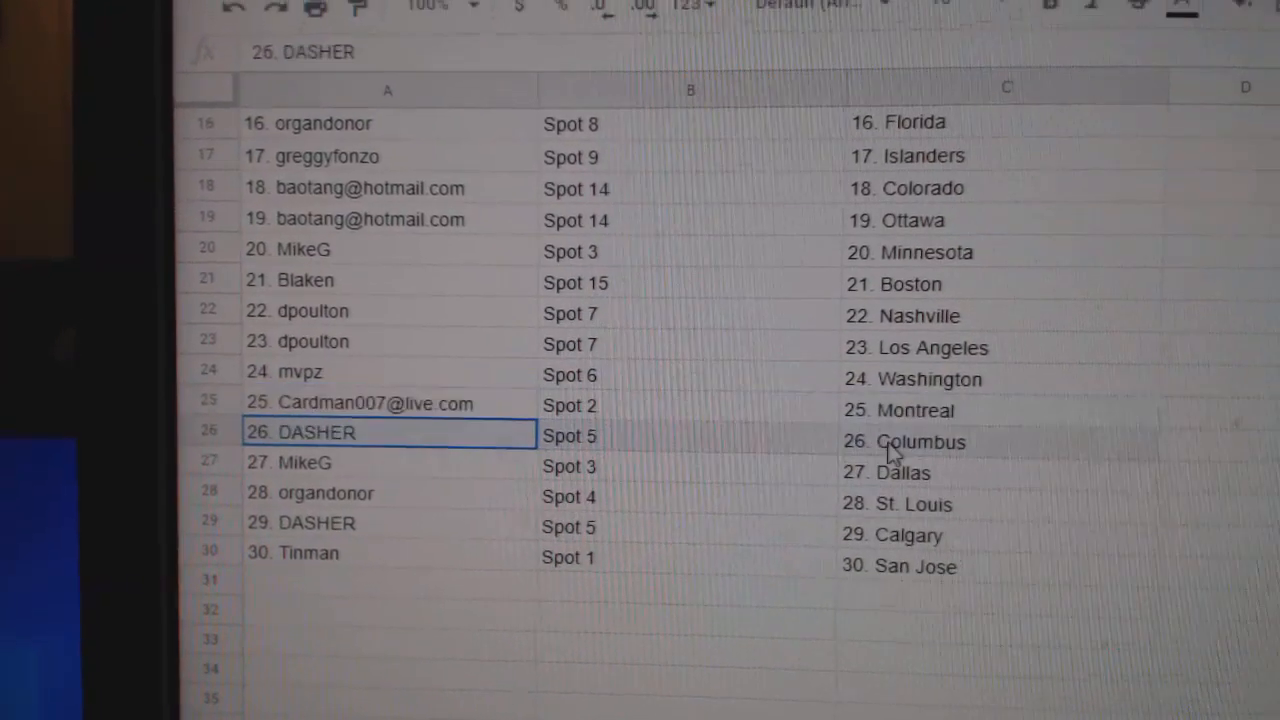